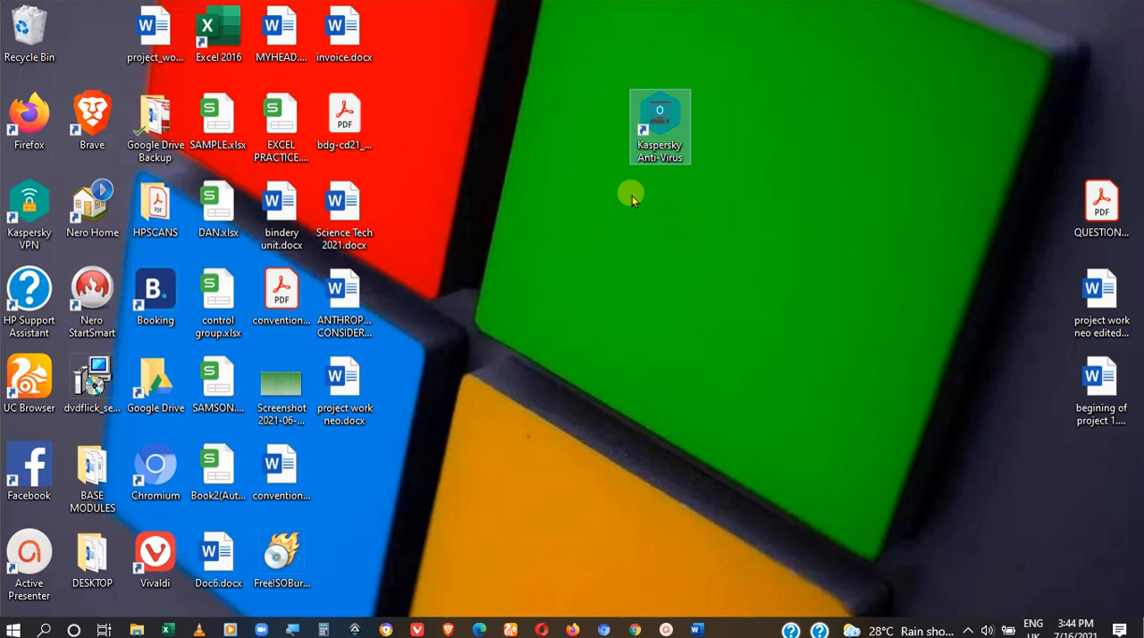
{"action": "mouse_move", "coordinate": [671, 230]}
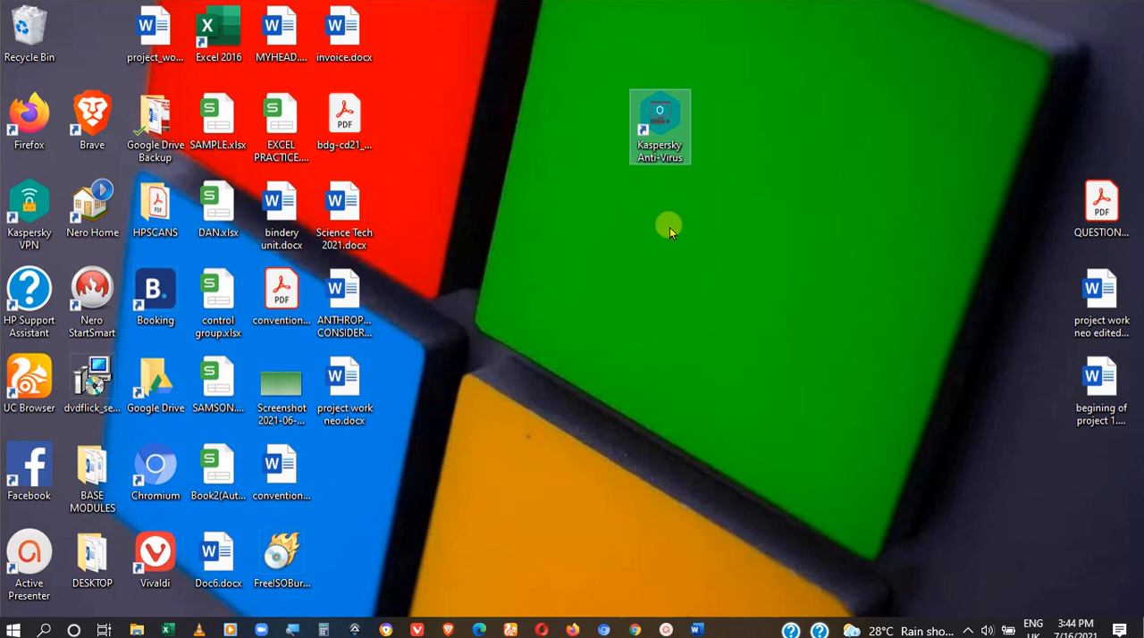
{"action": "mouse_move", "coordinate": [588, 96]}
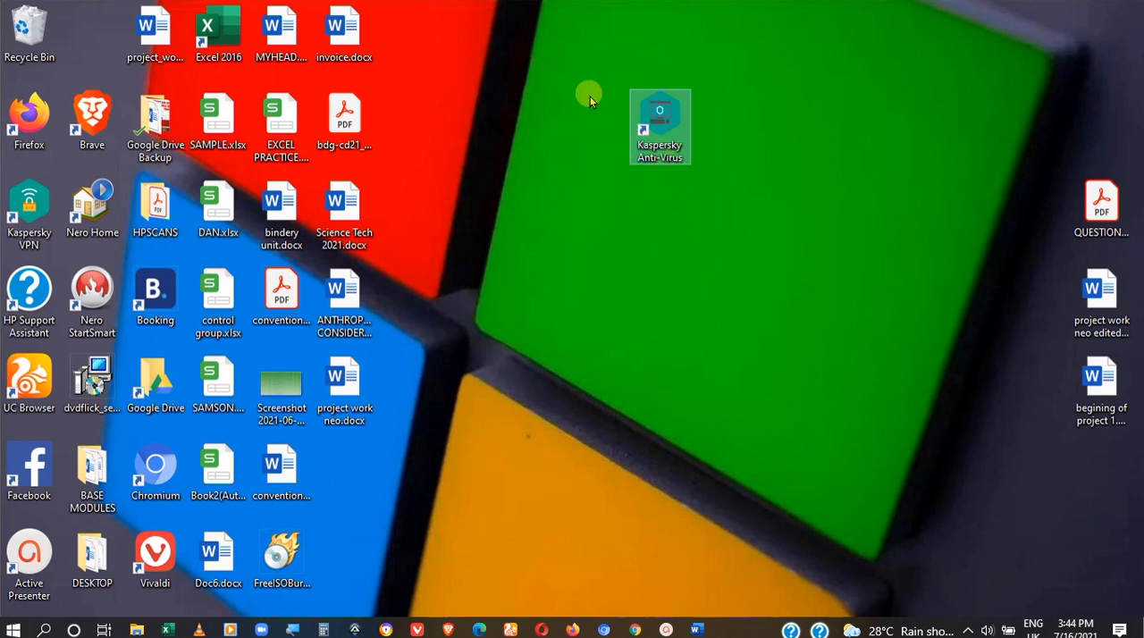
{"action": "mouse_move", "coordinate": [661, 121]}
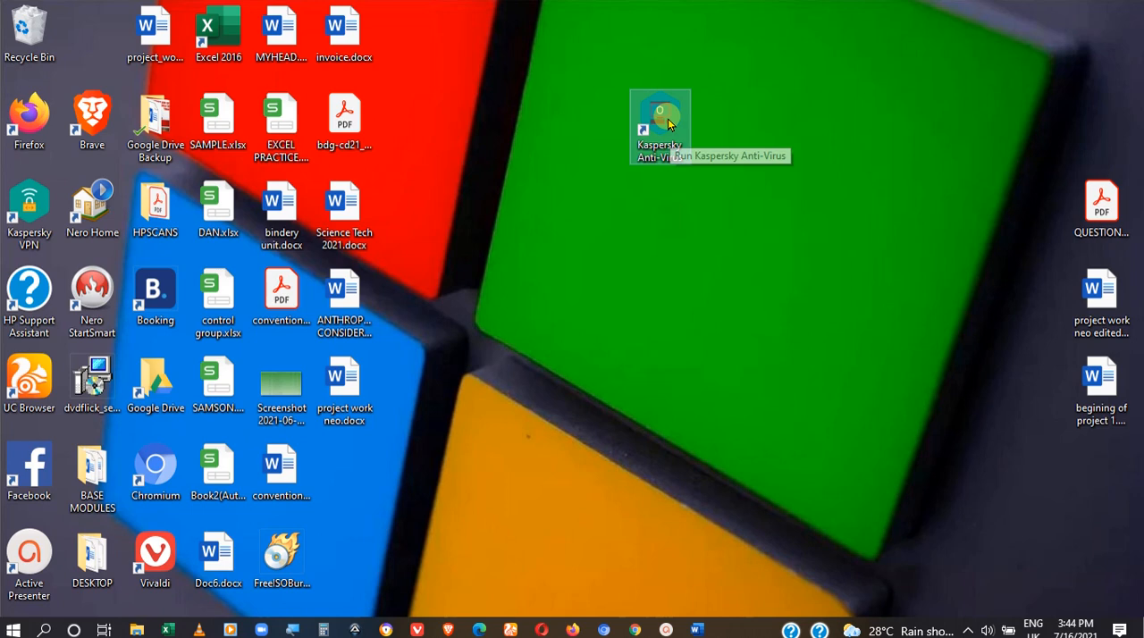
Launch Kaspersky Anti-Virus and open the Web Anti-Virus protection settings
{"action": "double_click", "coordinate": [660, 116]}
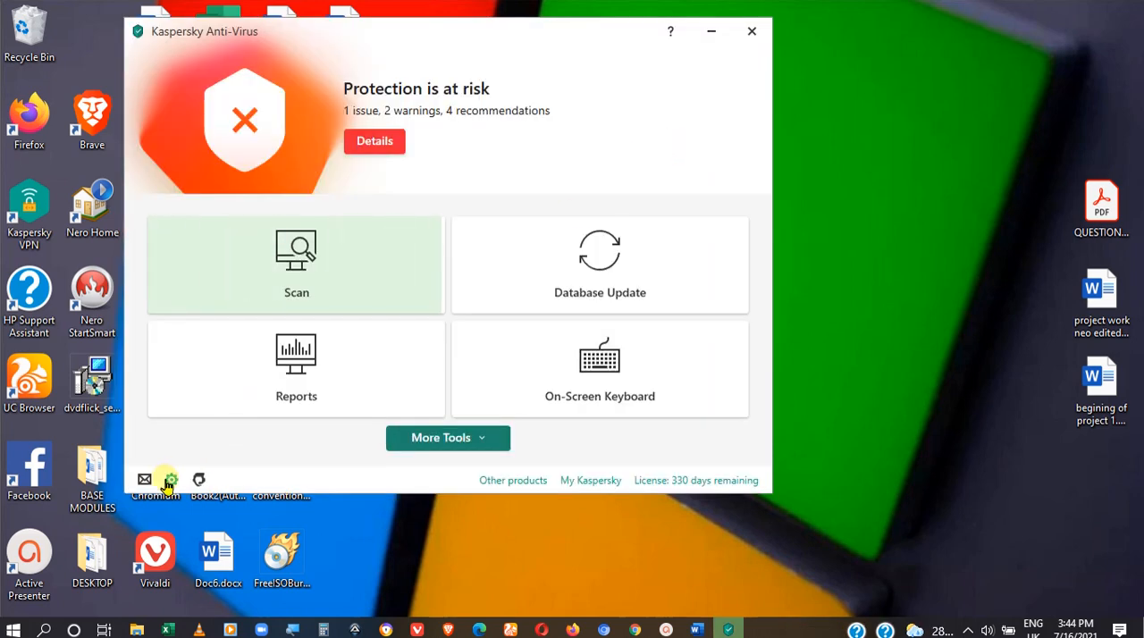
{"action": "left_click", "coordinate": [171, 480]}
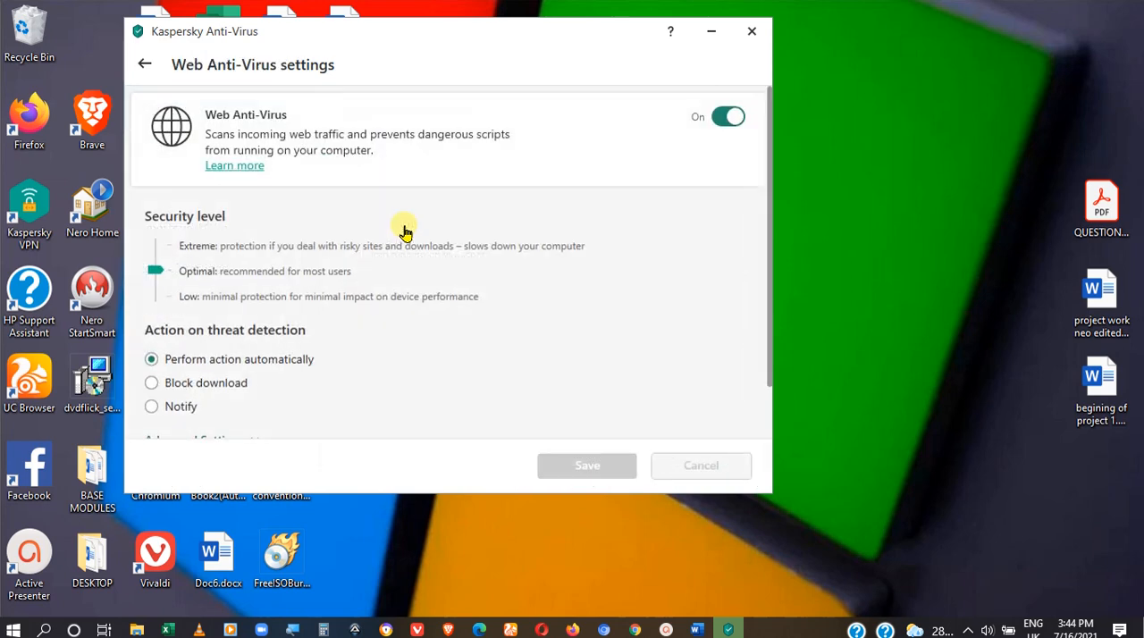
{"action": "mouse_move", "coordinate": [773, 230]}
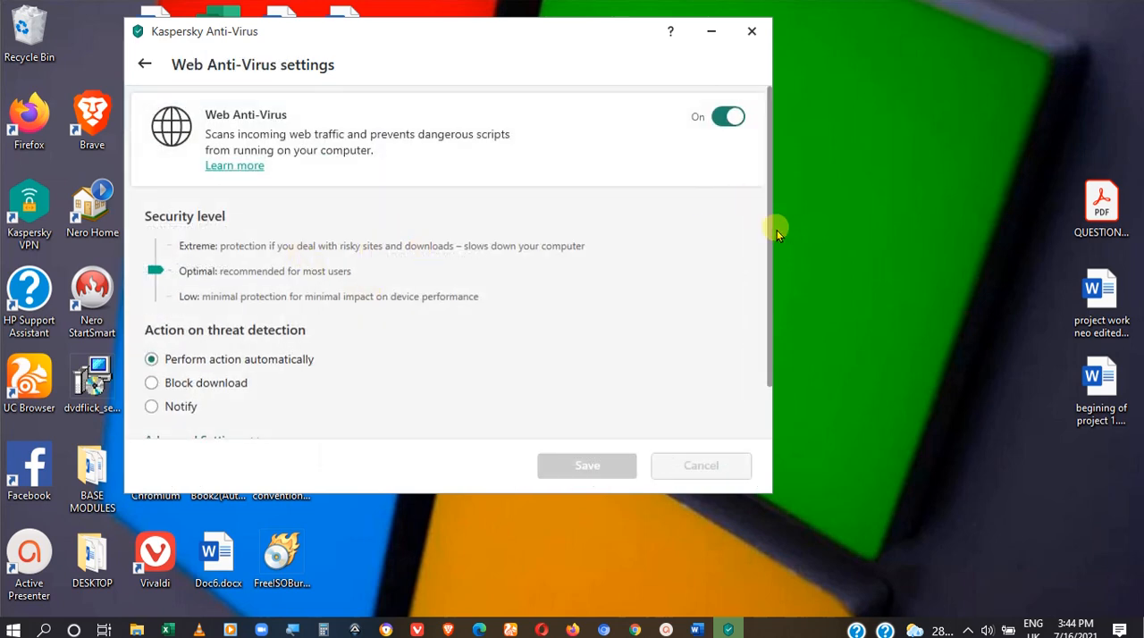
Expand Web Anti-Virus Advanced Settings and scroll down to the Trusted URLs option
{"action": "scroll", "scroll_direction": "down", "scroll_amount": 3}
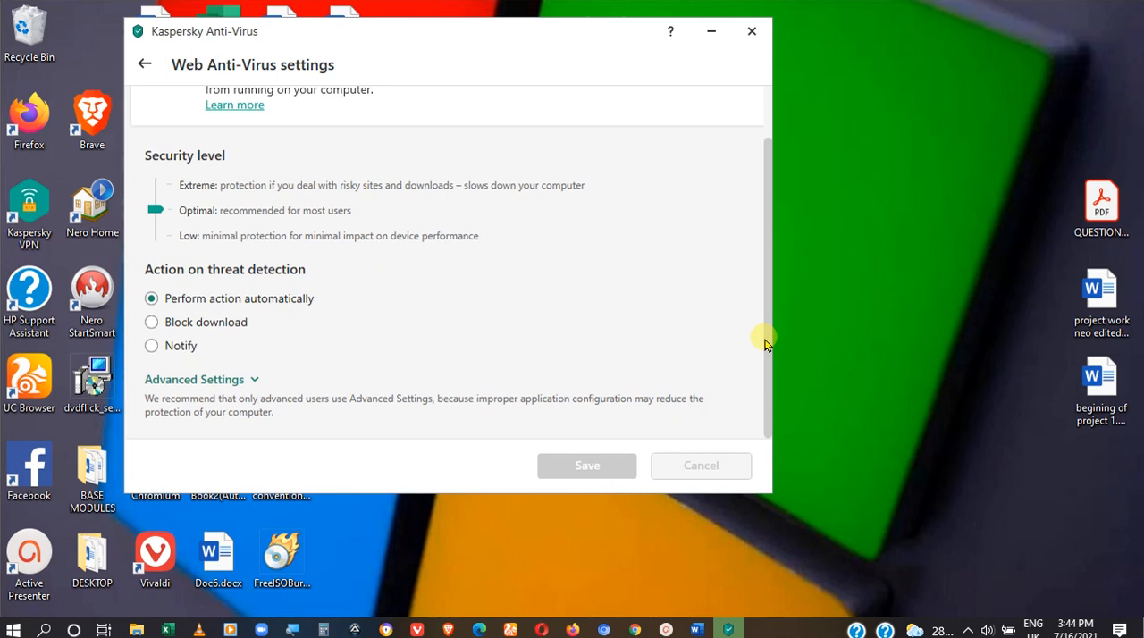
{"action": "left_click", "coordinate": [194, 379]}
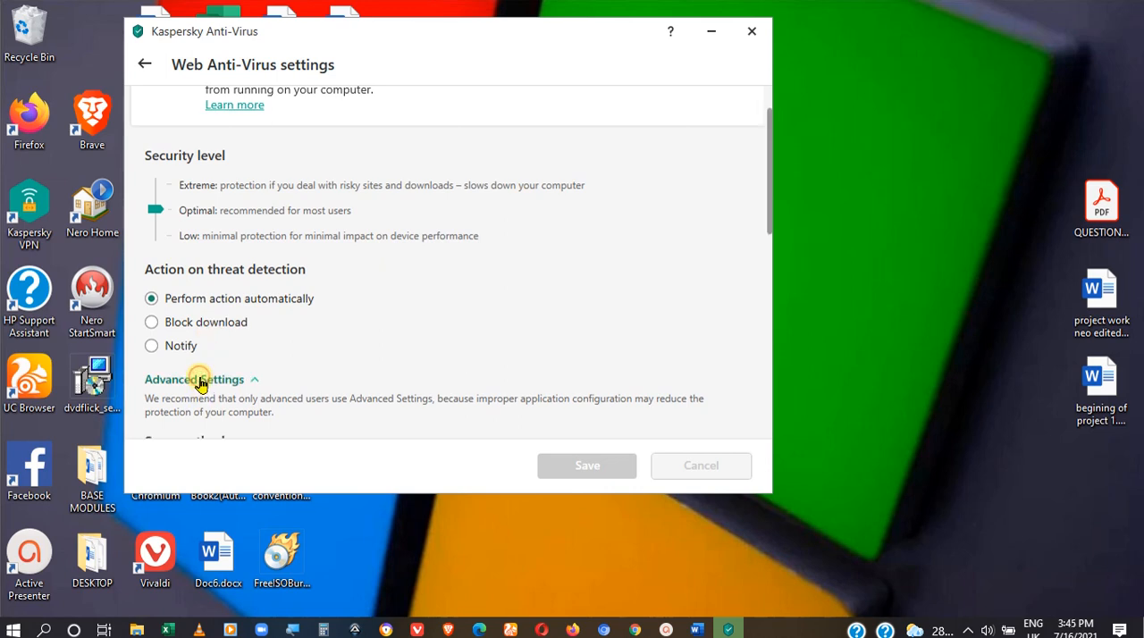
{"action": "scroll", "scroll_direction": "down", "scroll_amount": 3}
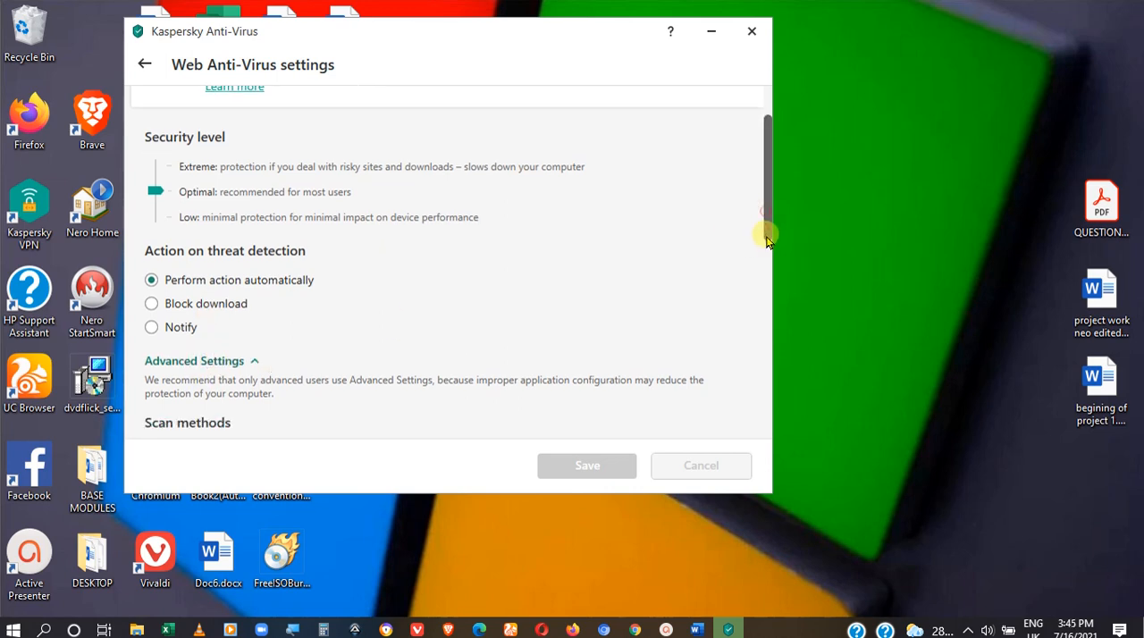
{"action": "scroll", "scroll_direction": "down", "scroll_amount": 3}
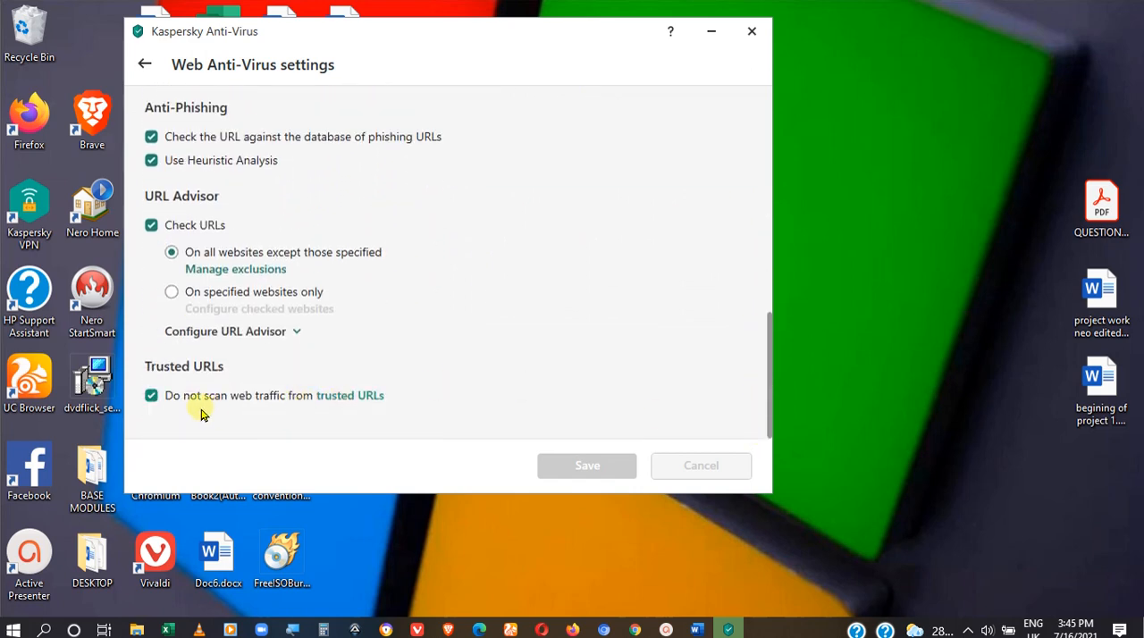
{"action": "mouse_move", "coordinate": [291, 419]}
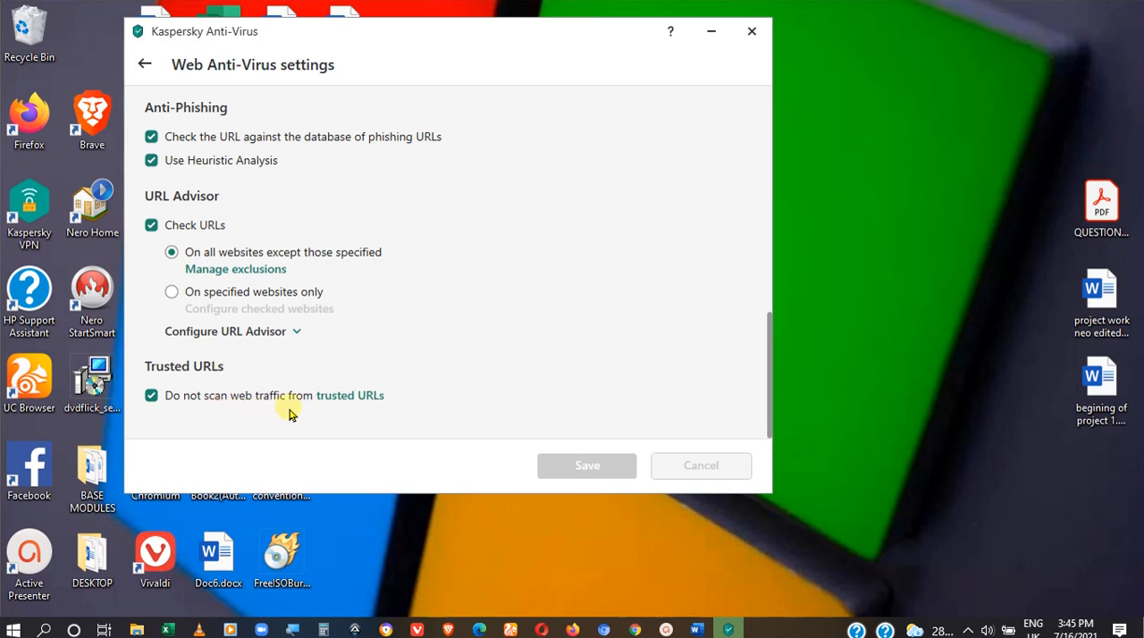
{"action": "mouse_move", "coordinate": [358, 406]}
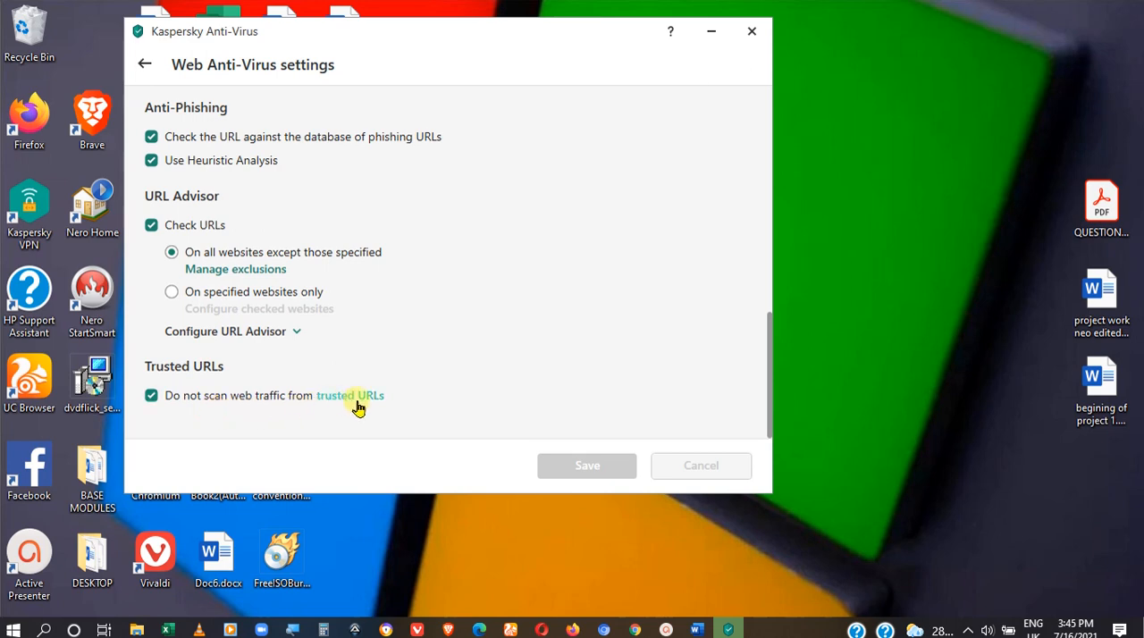
Open the empty trusted URLs list and bring up the Add web address form
{"action": "left_click", "coordinate": [350, 395]}
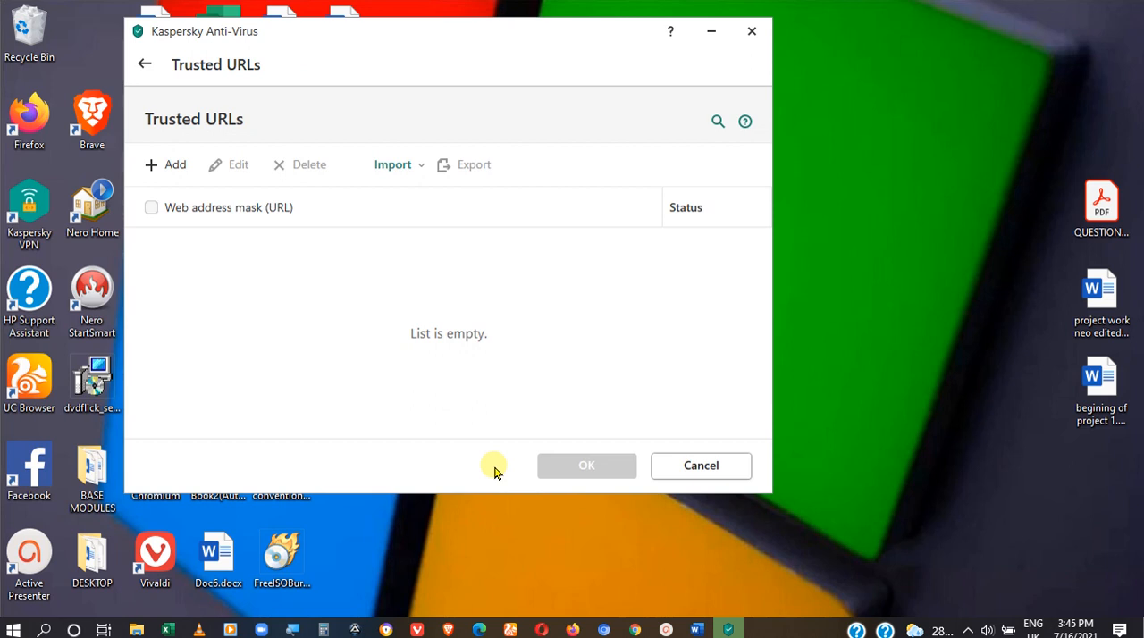
{"action": "mouse_move", "coordinate": [472, 319]}
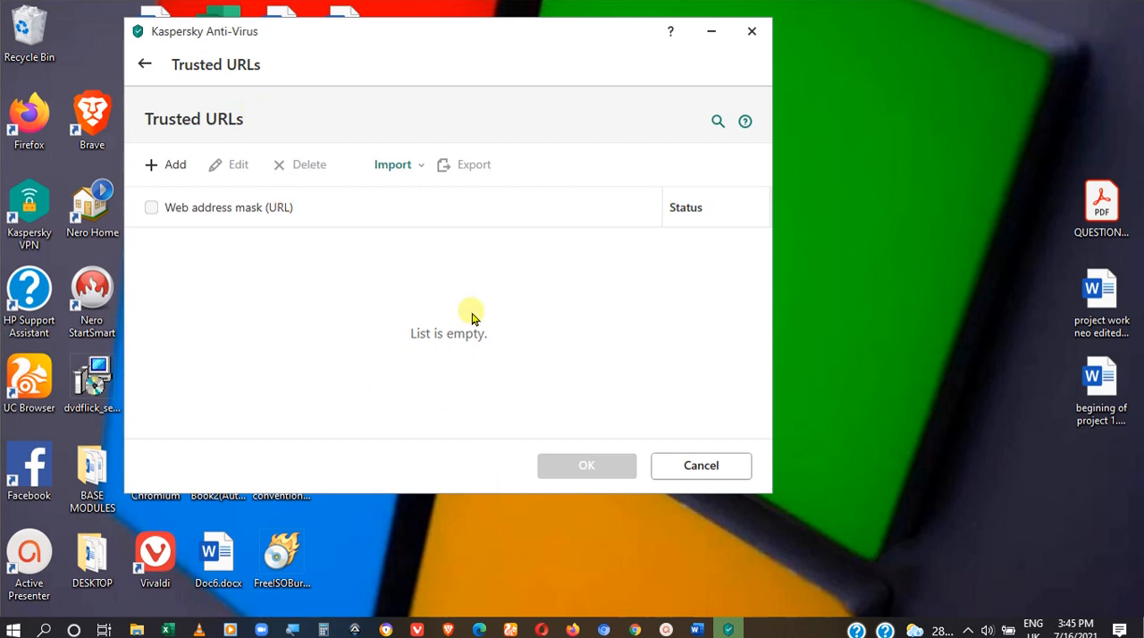
{"action": "left_click", "coordinate": [174, 165]}
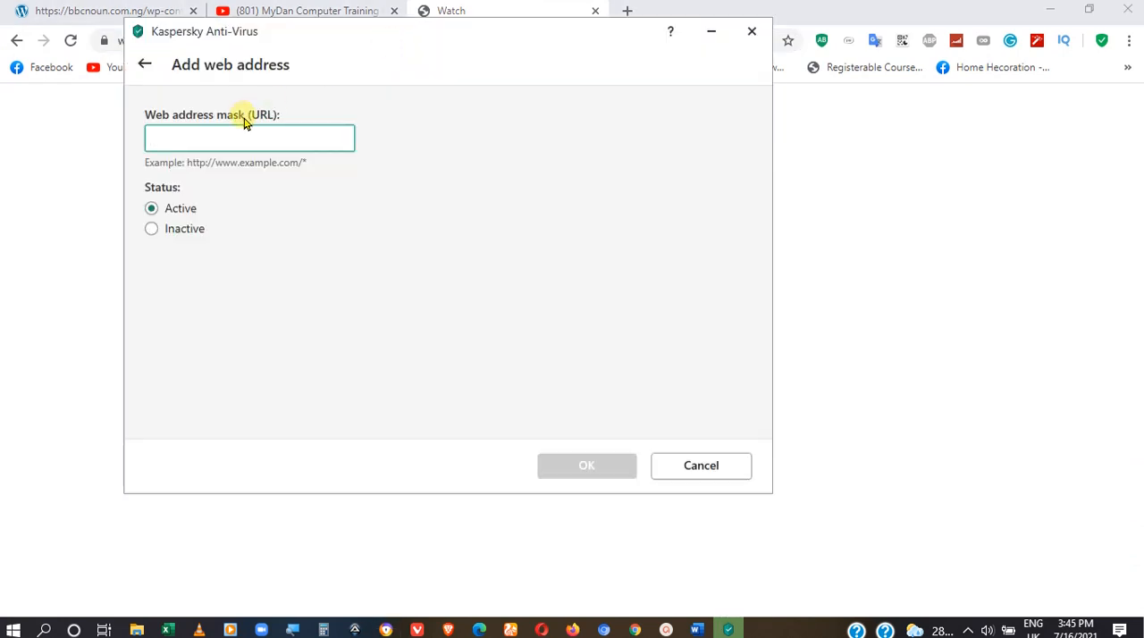
Paste the Facebook watch link into the URL mask and add it as trusted
{"action": "right_click", "coordinate": [205, 138]}
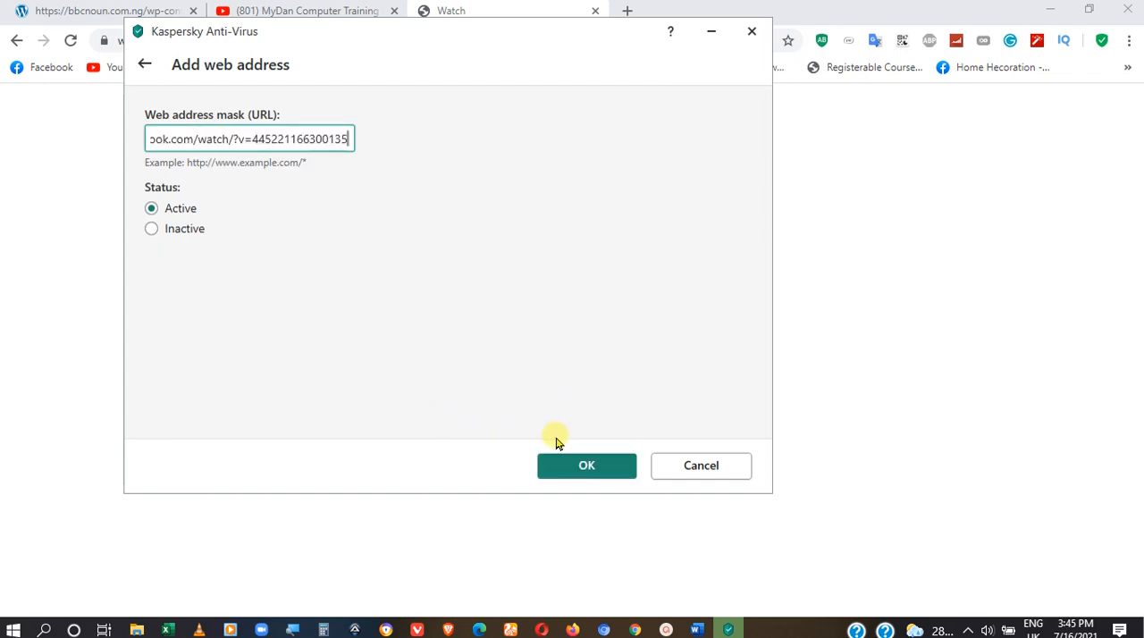
{"action": "left_click", "coordinate": [587, 465]}
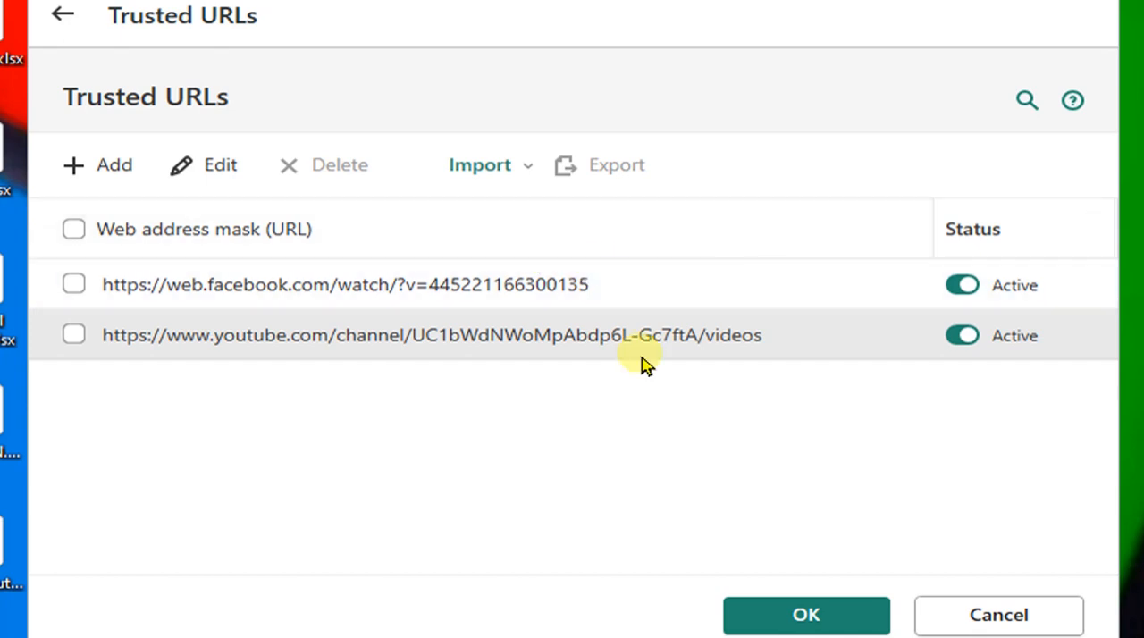
{"action": "mouse_move", "coordinate": [624, 371]}
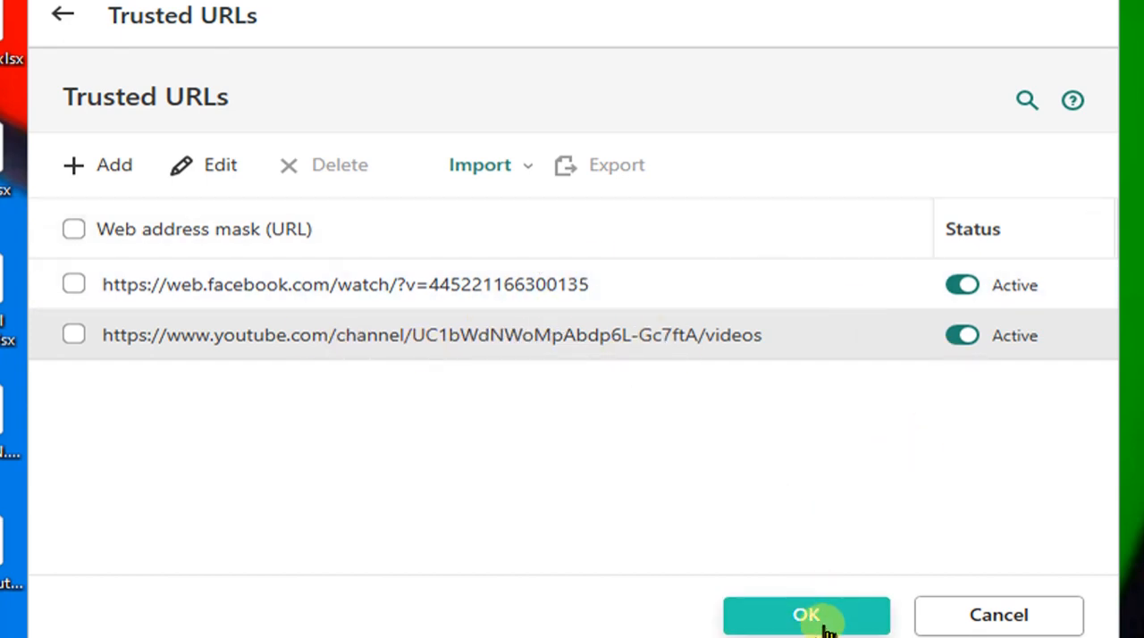
Accept the two-entry Trusted URLs list and save the Web Anti-Virus settings
{"action": "left_click", "coordinate": [805, 615]}
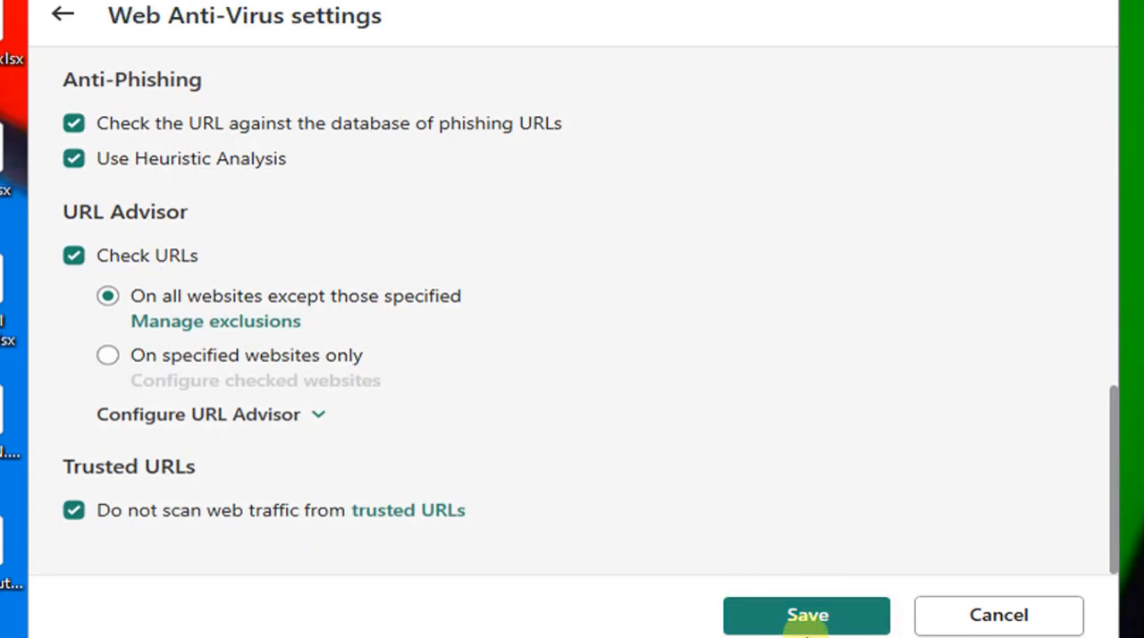
{"action": "left_click", "coordinate": [805, 615]}
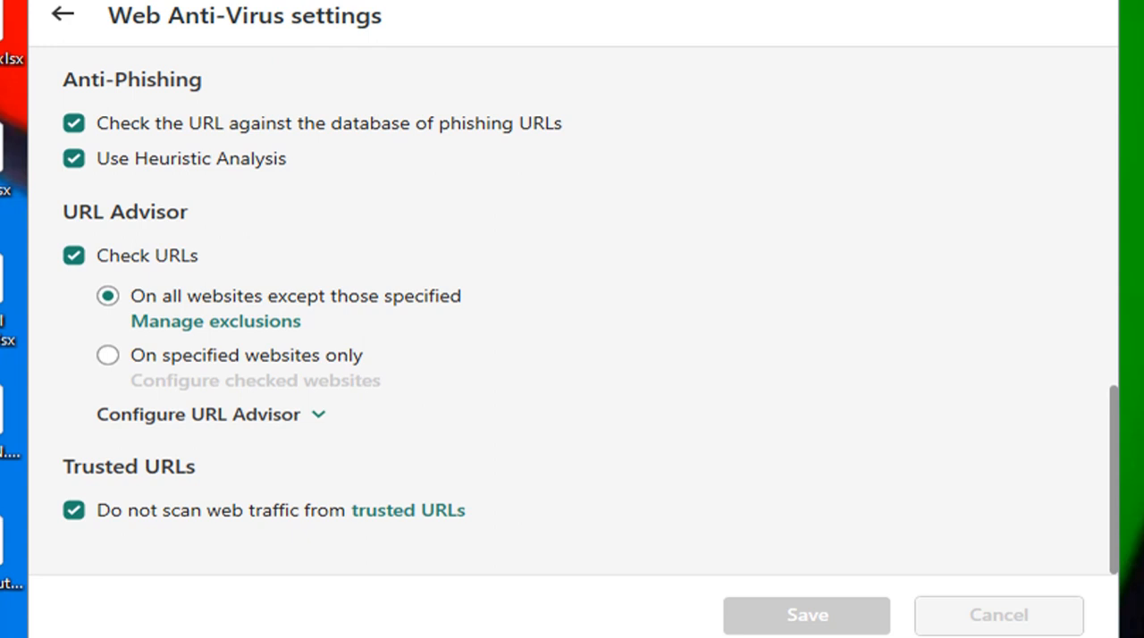